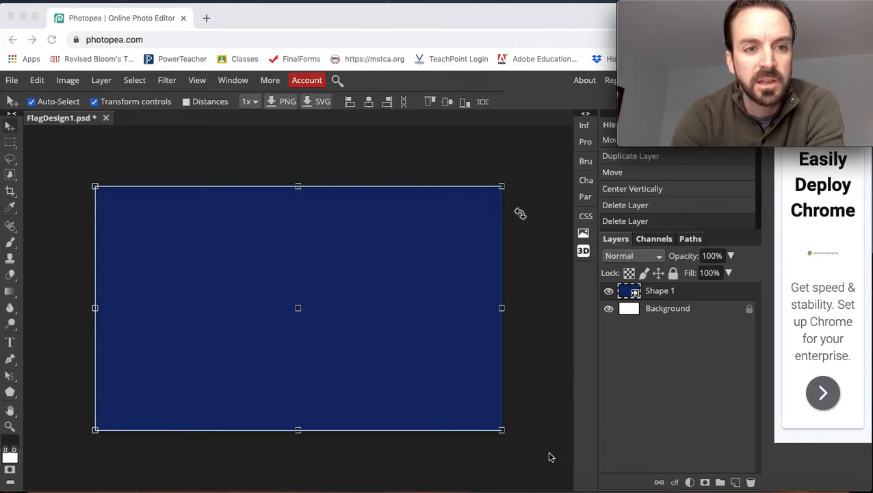
{"action": "mouse_move", "coordinate": [459, 382]}
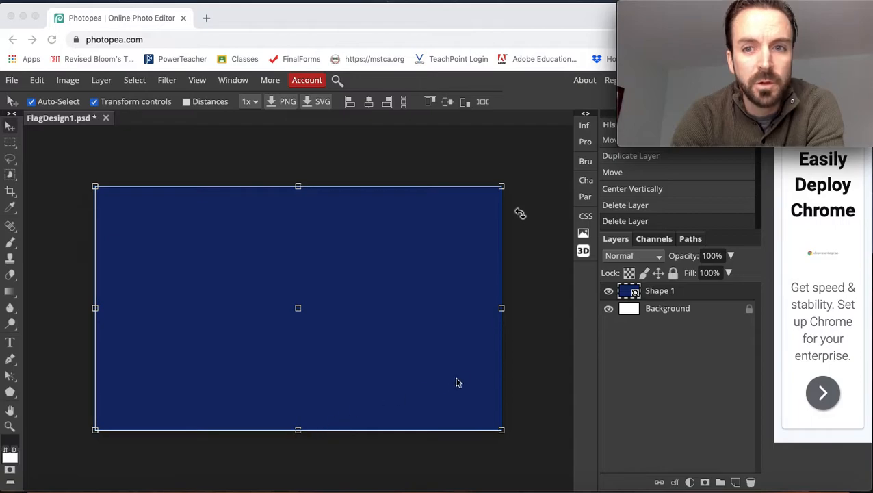
{"action": "mouse_move", "coordinate": [410, 368]}
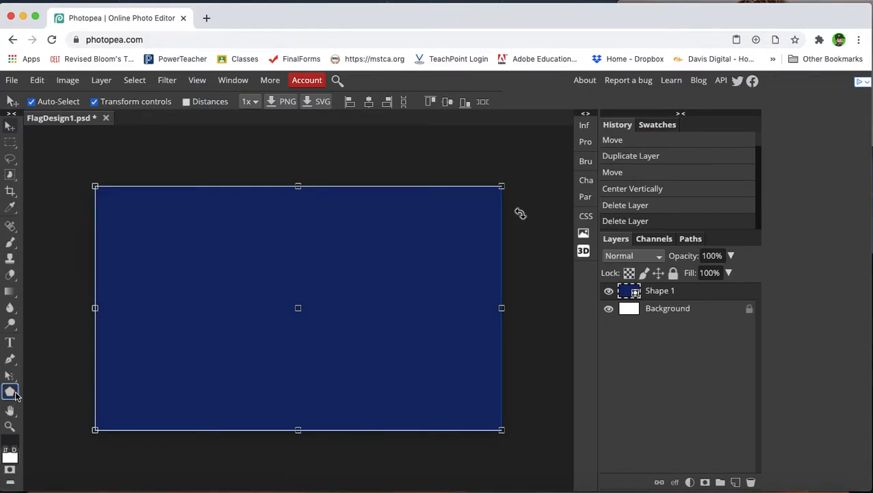
Select the Shape tool and expand its flyout of shape types.
{"action": "left_click", "coordinate": [10, 389]}
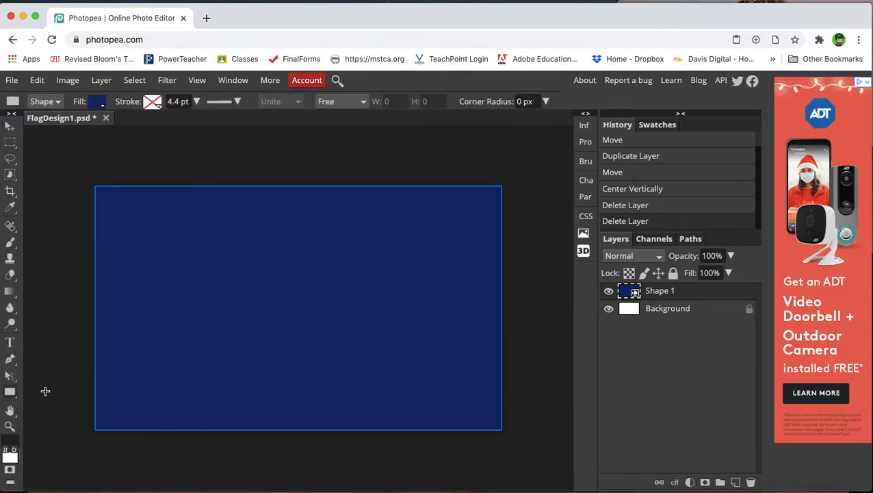
{"action": "mouse_move", "coordinate": [17, 410]}
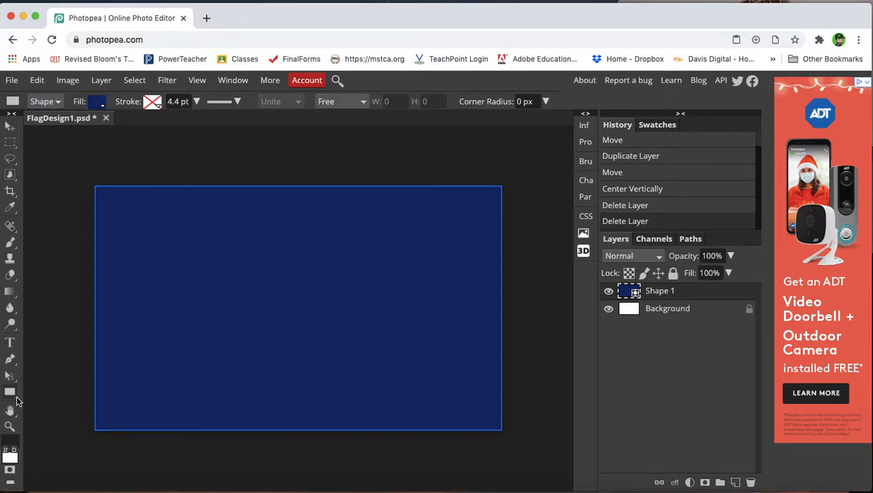
{"action": "left_click", "coordinate": [8, 389]}
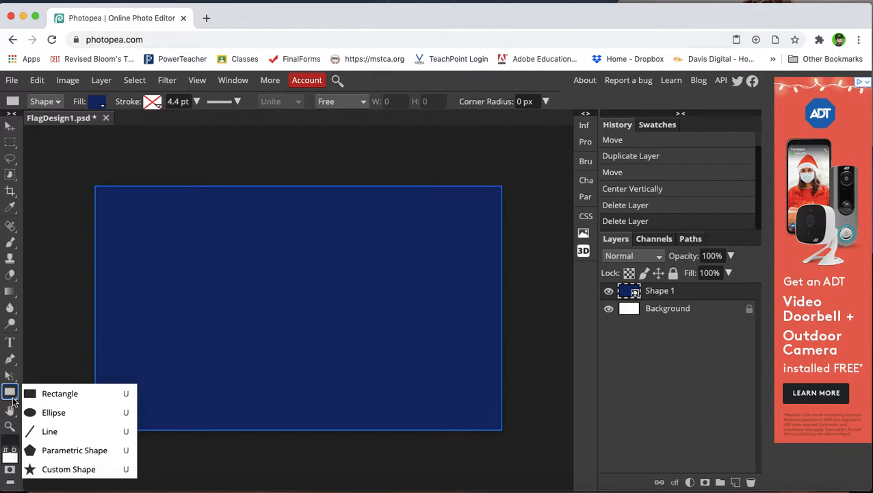
{"action": "mouse_move", "coordinate": [60, 394]}
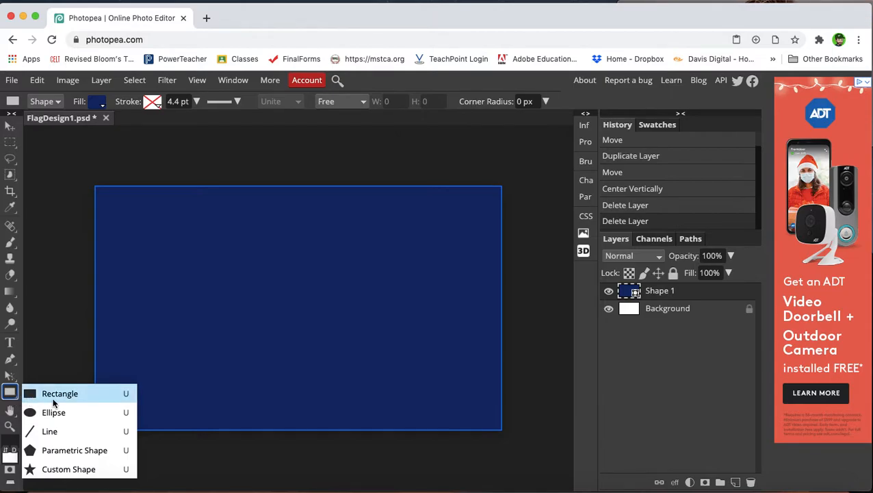
{"action": "mouse_move", "coordinate": [77, 450]}
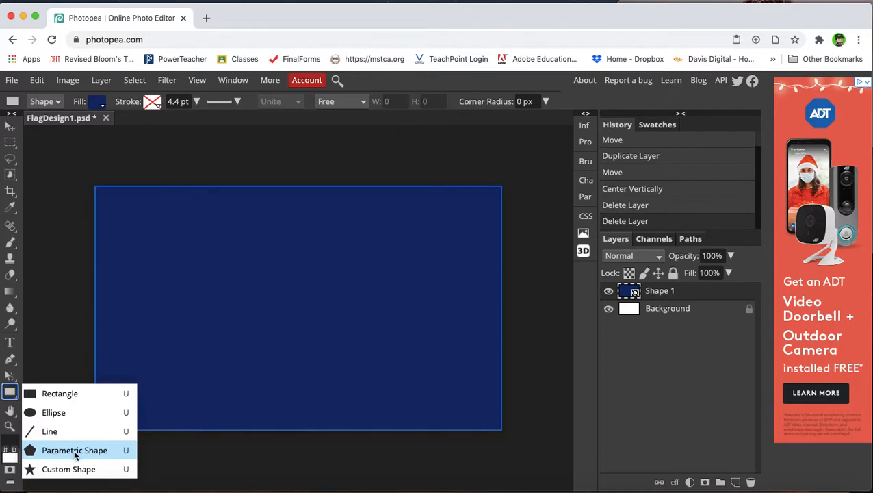
{"action": "mouse_move", "coordinate": [82, 443]}
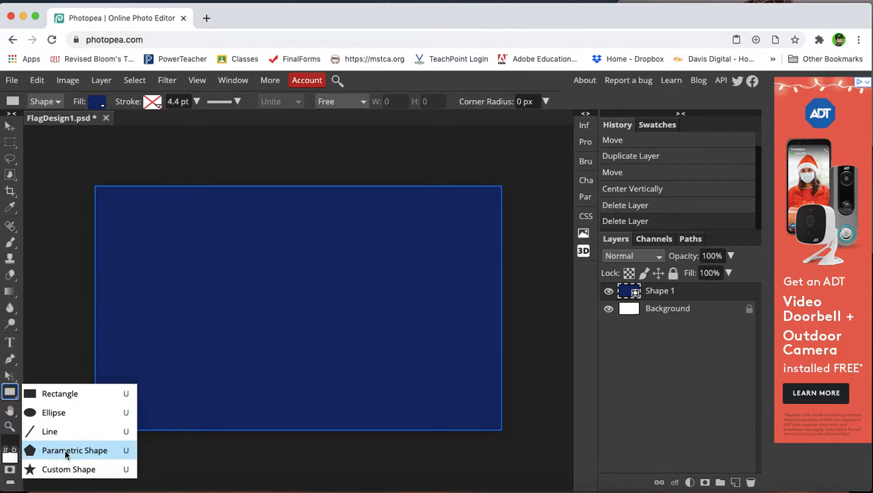
{"action": "mouse_move", "coordinate": [85, 449]}
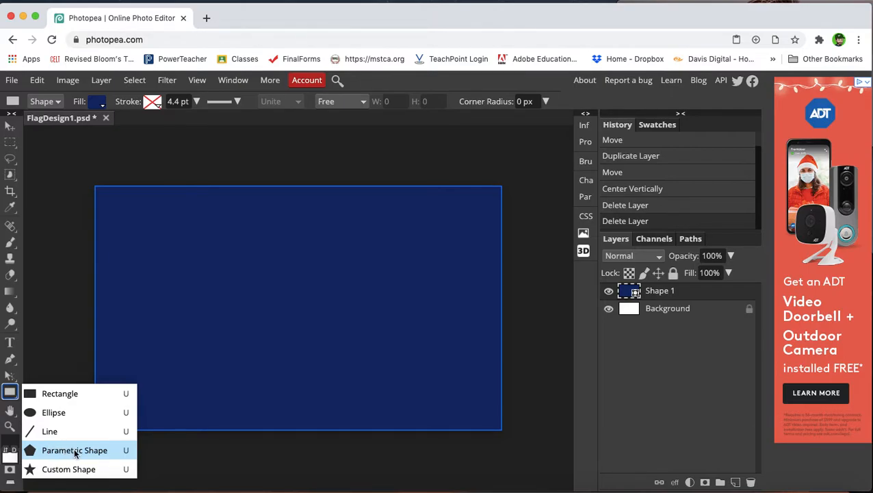
{"action": "mouse_move", "coordinate": [65, 468]}
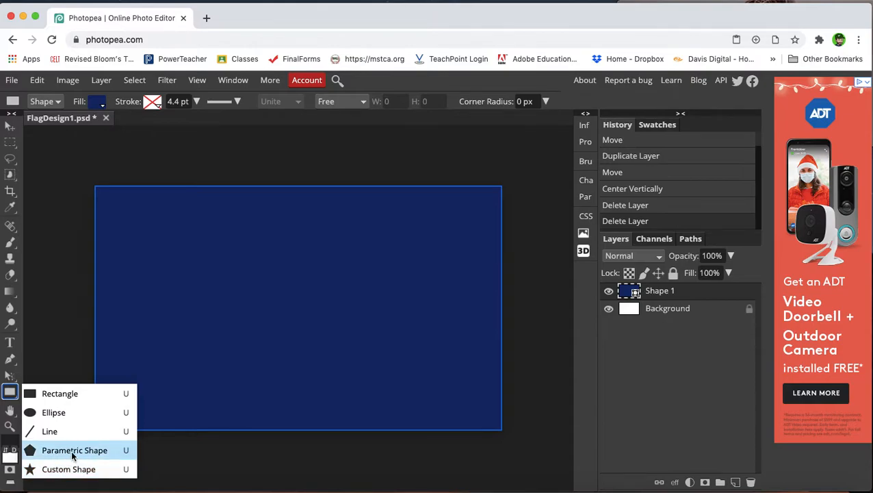
Choose Parametric Shape and set its type to Star after briefly trying Polygon.
{"action": "left_click", "coordinate": [73, 449]}
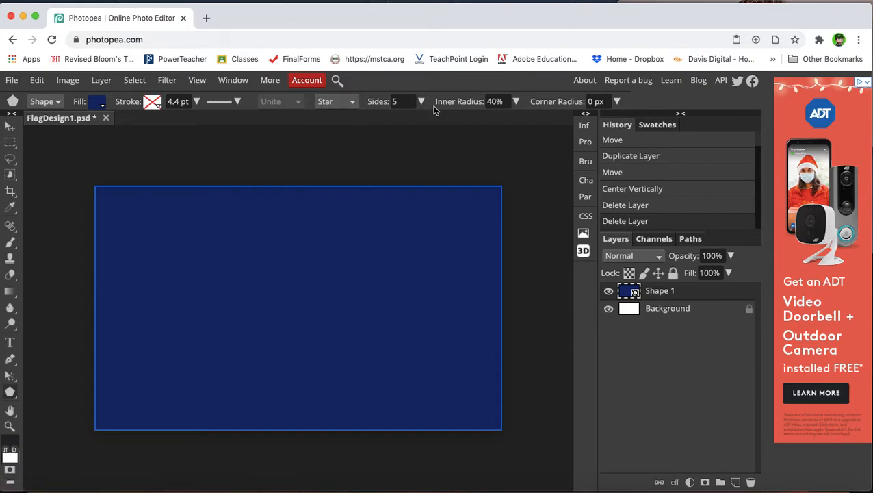
{"action": "left_click", "coordinate": [336, 101]}
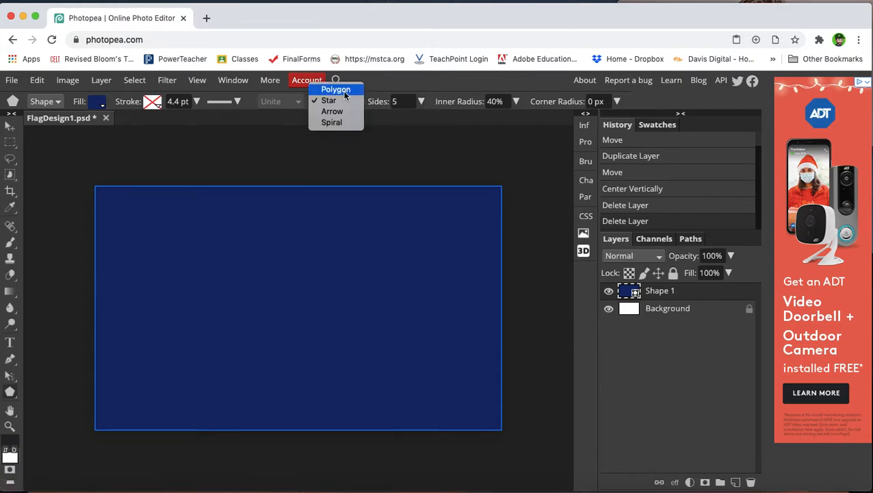
{"action": "left_click", "coordinate": [336, 100]}
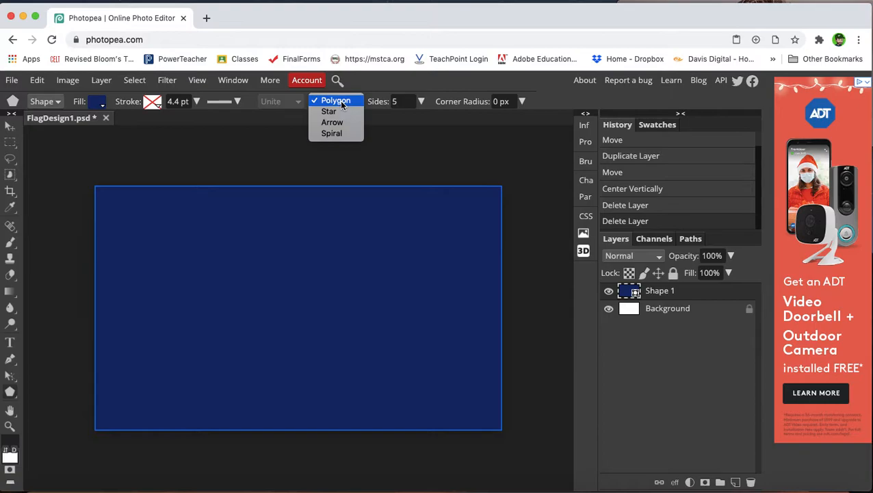
{"action": "left_click", "coordinate": [329, 111]}
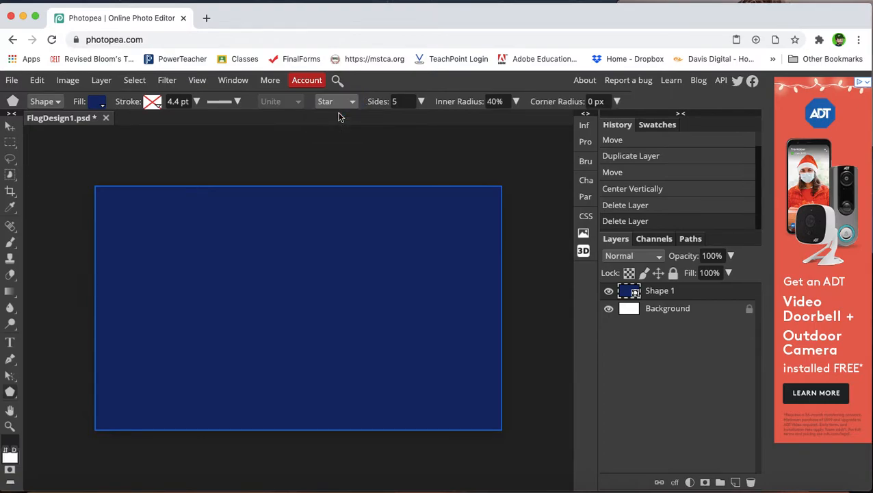
{"action": "mouse_move", "coordinate": [144, 169]}
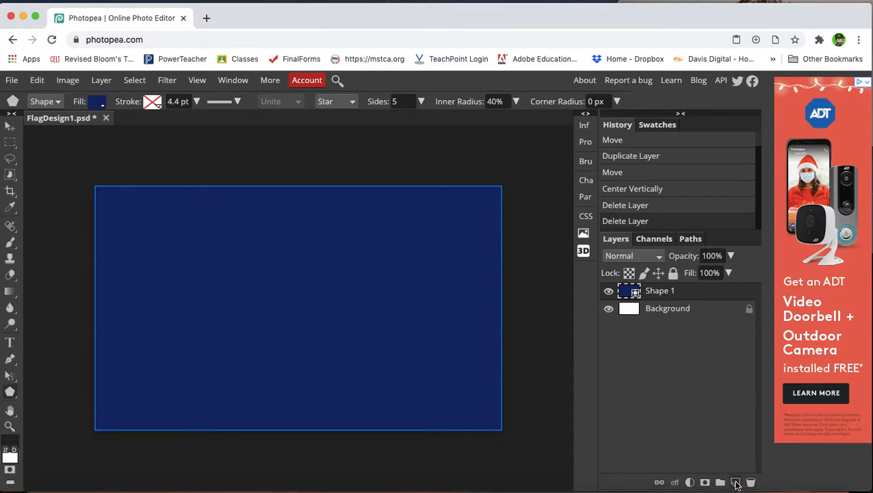
Add a new empty layer, set the shape fill to red, and draw a star in the upper left.
{"action": "left_click", "coordinate": [737, 483]}
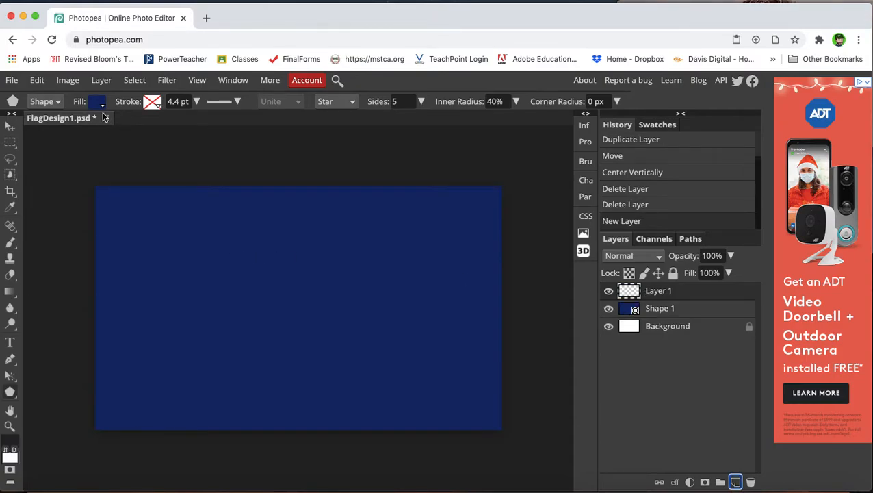
{"action": "left_click", "coordinate": [96, 101]}
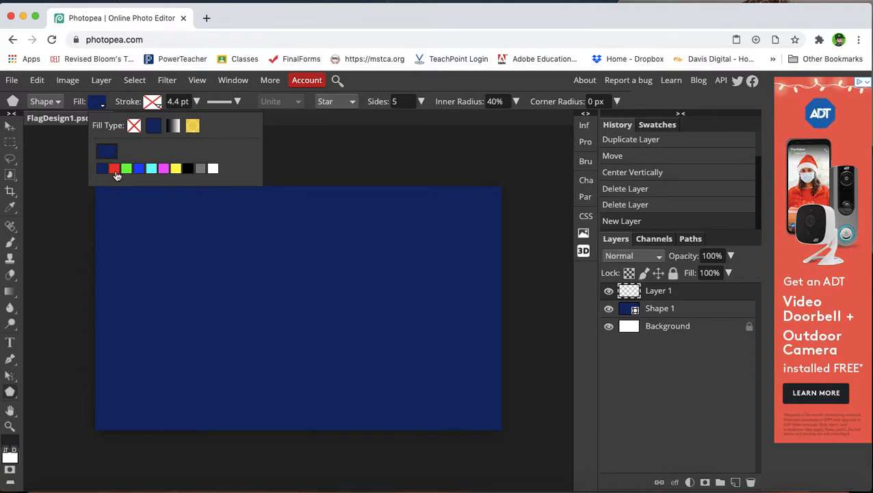
{"action": "left_click", "coordinate": [115, 169]}
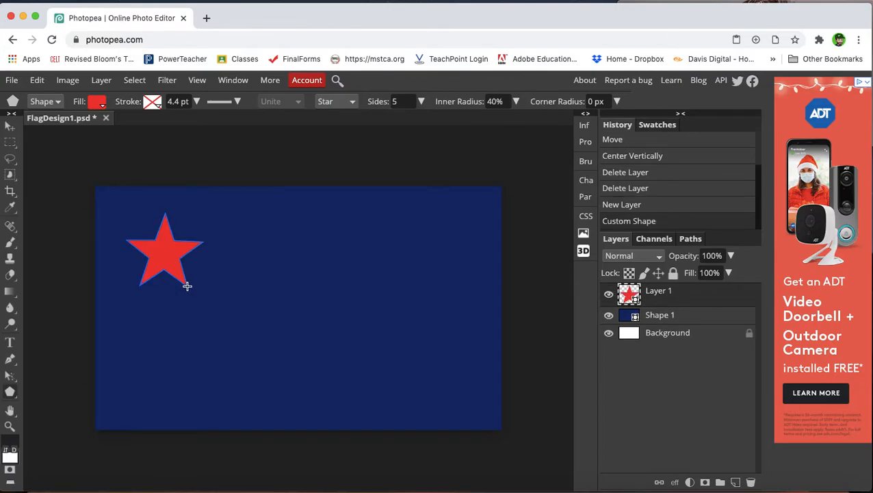
{"action": "left_click", "coordinate": [402, 101]}
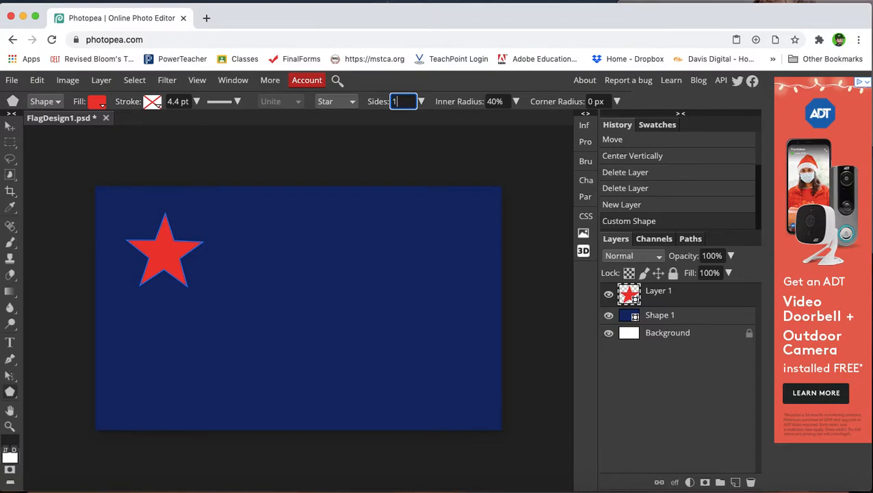
Set the star to 14 sides and an inner radius of 20, then 70%.
{"action": "type", "text": "14"}
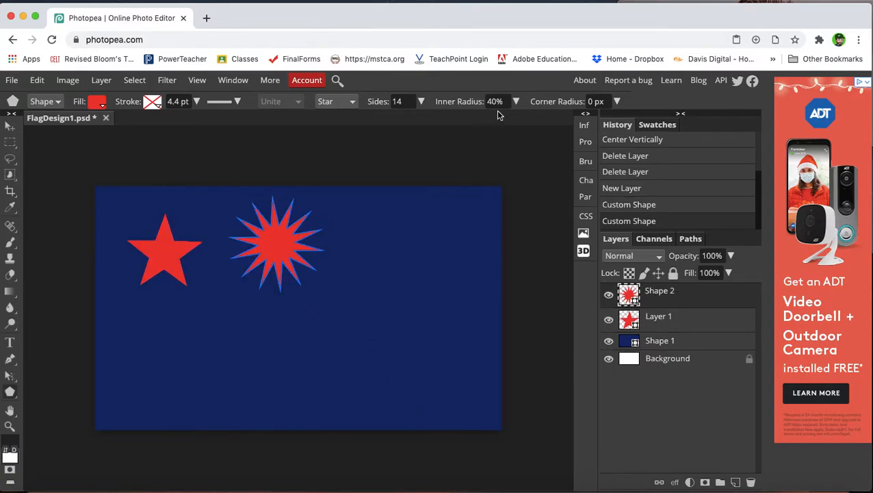
{"action": "left_click", "coordinate": [498, 101]}
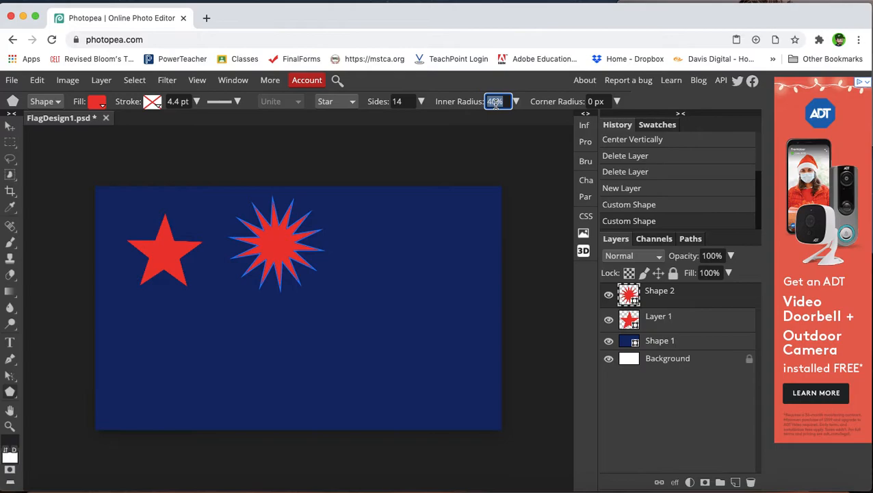
{"action": "type", "text": "20"}
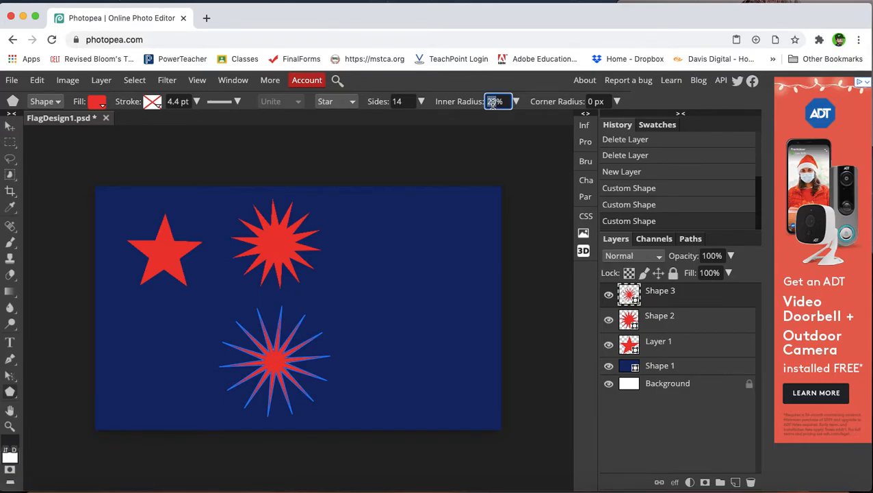
{"action": "type", "text": "70%"}
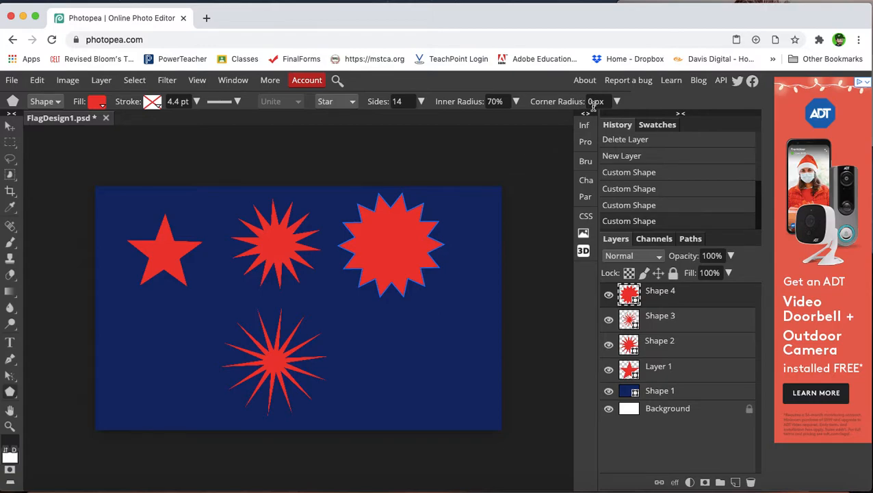
Round the star corners to 38 px and draw a rounded star below the right star.
{"action": "left_click", "coordinate": [616, 101]}
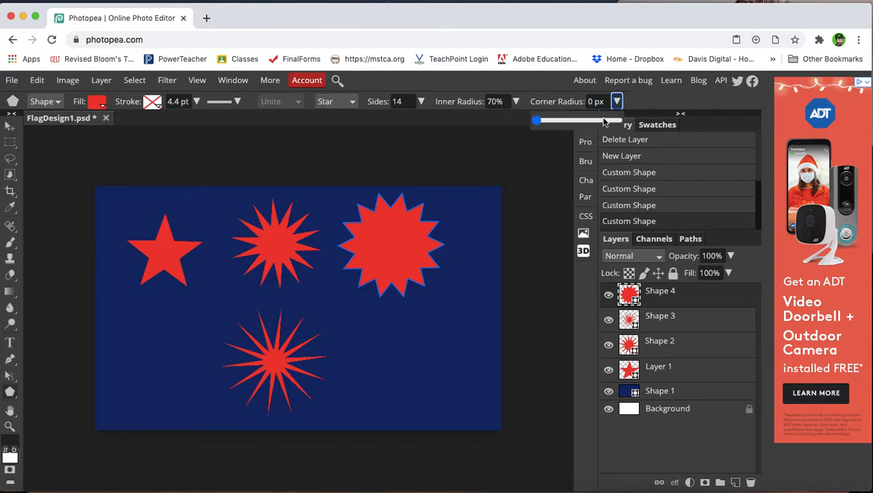
{"action": "left_click_drag", "start_coordinate": [537, 120], "coordinate": [592, 120]}
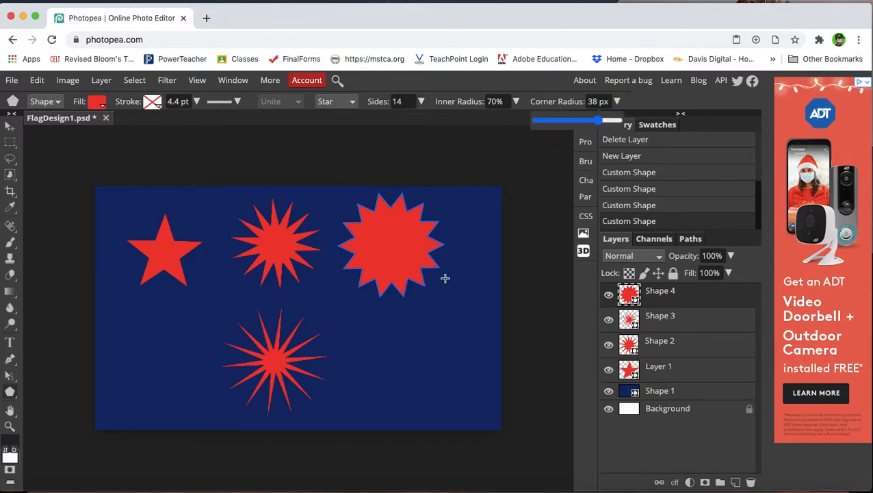
{"action": "left_click_drag", "start_coordinate": [353, 312], "coordinate": [425, 367]}
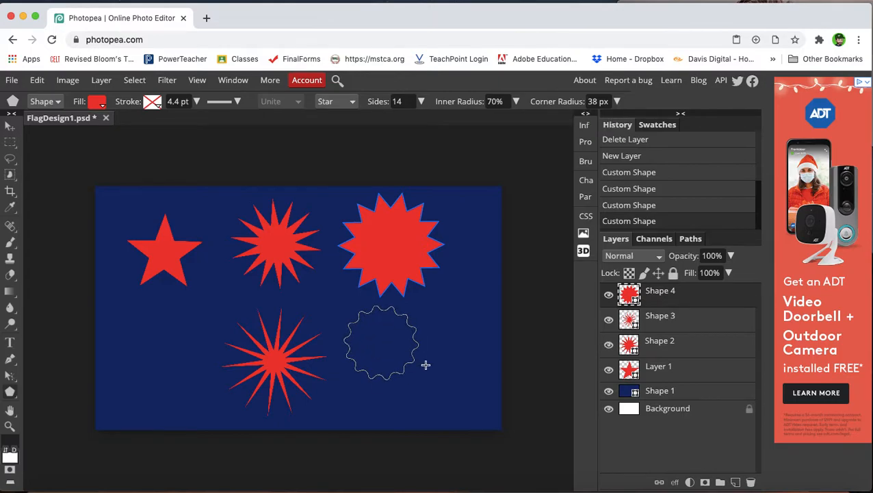
{"action": "left_click", "coordinate": [384, 342]}
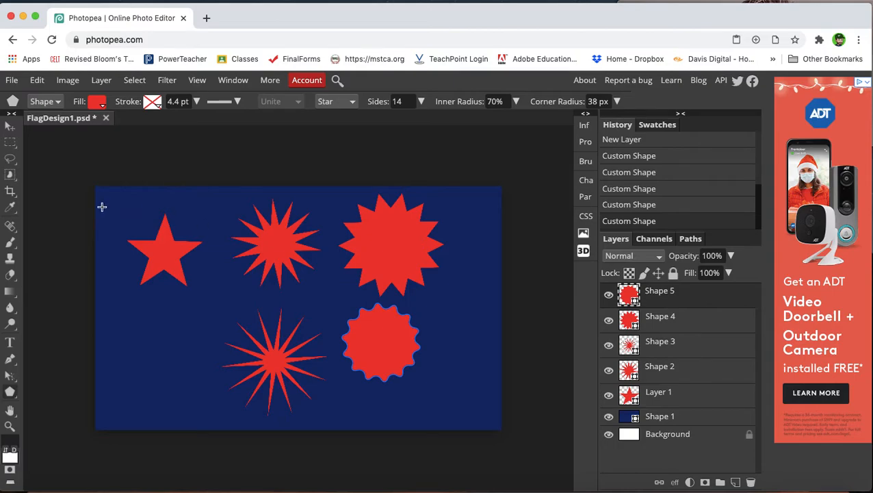
{"action": "mouse_move", "coordinate": [602, 320]}
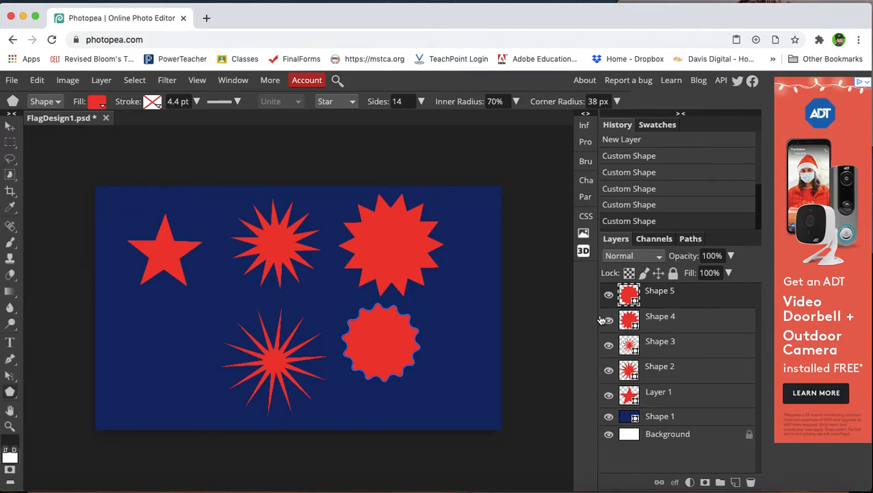
{"action": "mouse_move", "coordinate": [807, 351]}
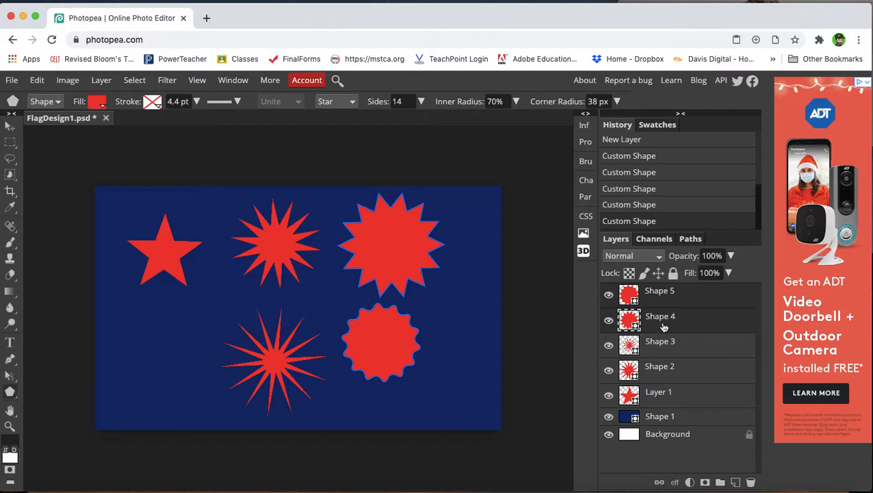
{"action": "mouse_move", "coordinate": [662, 357]}
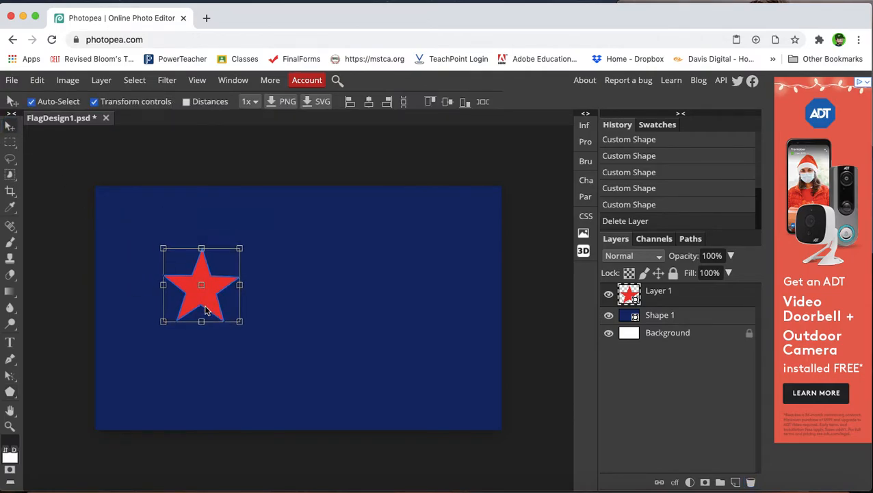
Reposition the red star toward the flag's top-left with Free Transform.
{"action": "left_click_drag", "start_coordinate": [201, 283], "coordinate": [195, 298]}
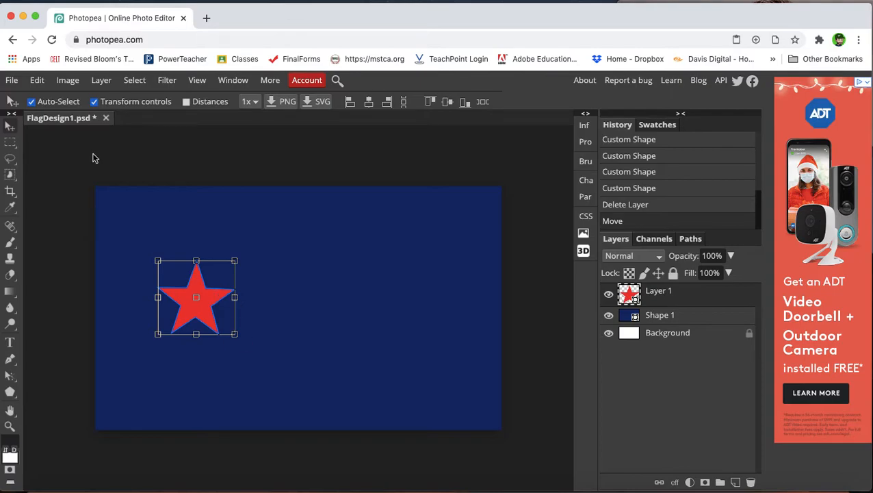
{"action": "mouse_move", "coordinate": [8, 129]}
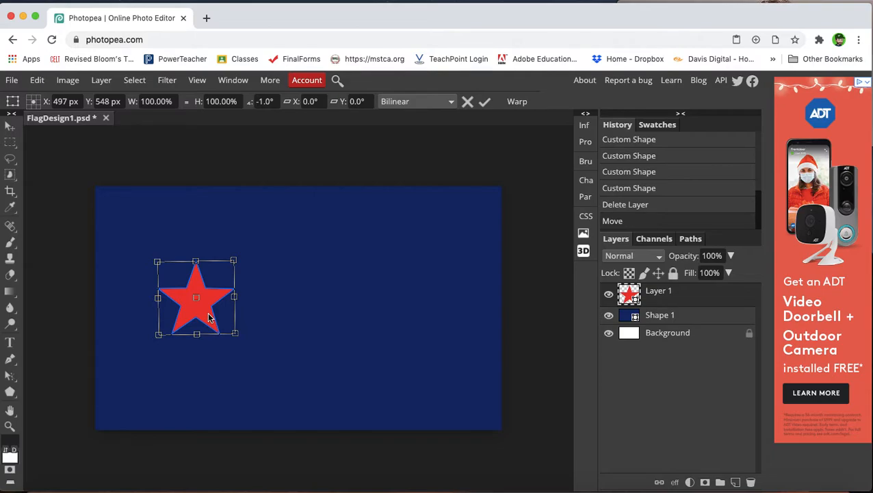
{"action": "left_click_drag", "start_coordinate": [196, 299], "coordinate": [188, 259]}
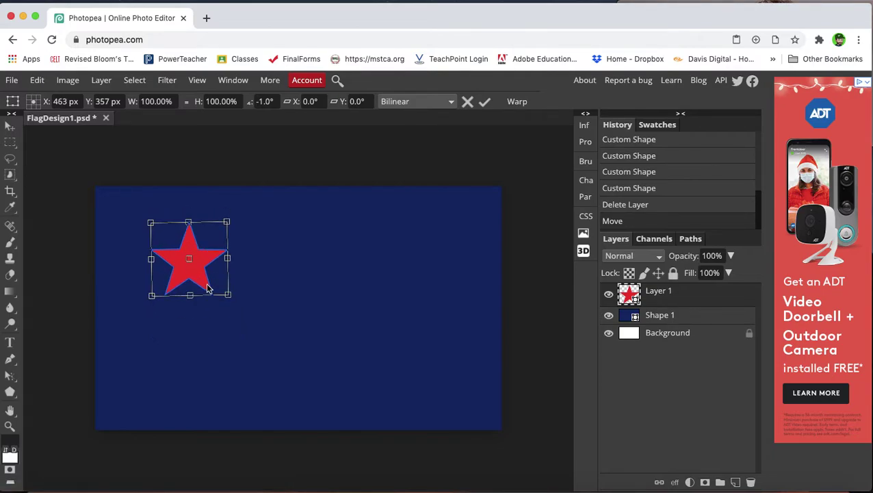
{"action": "left_click_drag", "start_coordinate": [189, 258], "coordinate": [208, 287]}
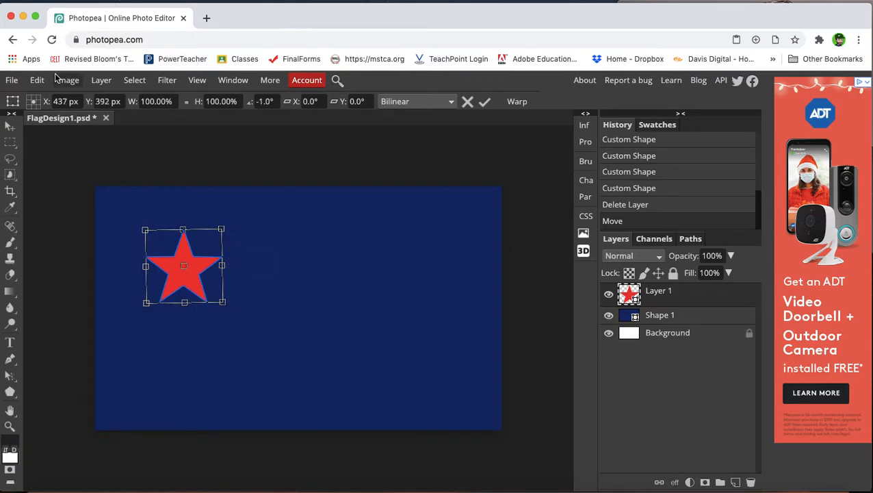
Duplicate the star layer and move the copy to the right of the original.
{"action": "left_click", "coordinate": [102, 79]}
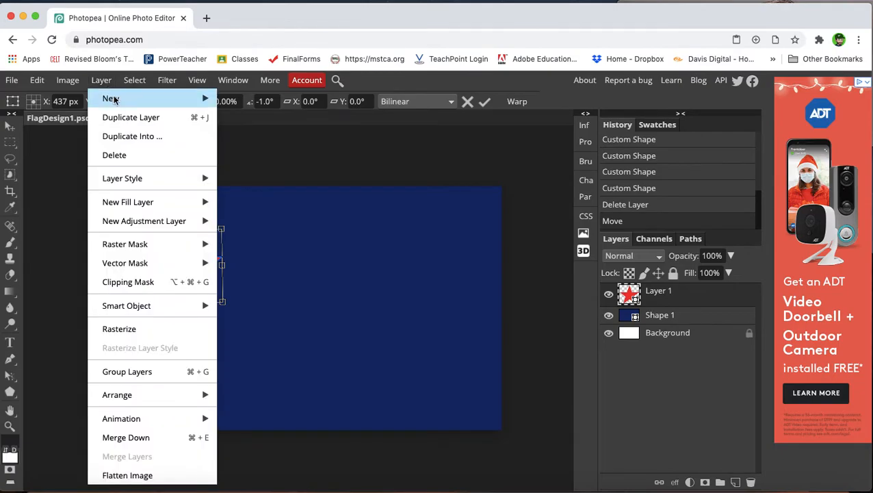
{"action": "left_click", "coordinate": [131, 117]}
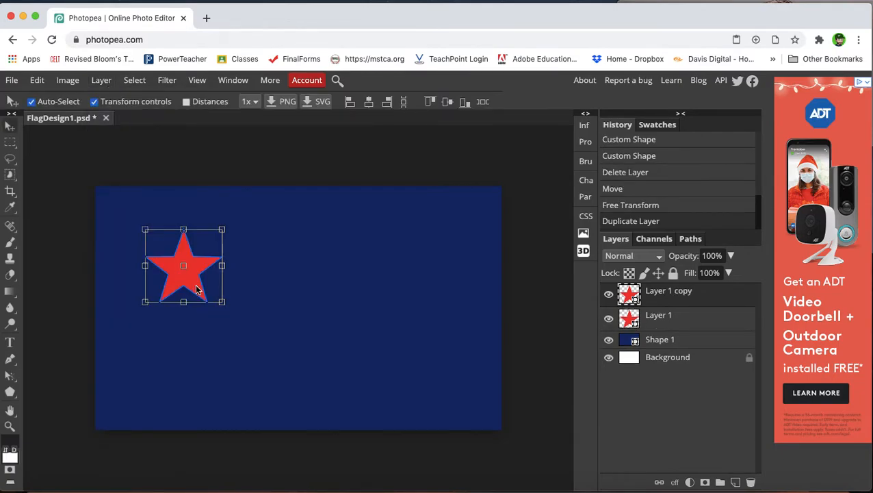
{"action": "left_click_drag", "start_coordinate": [183, 265], "coordinate": [297, 265]}
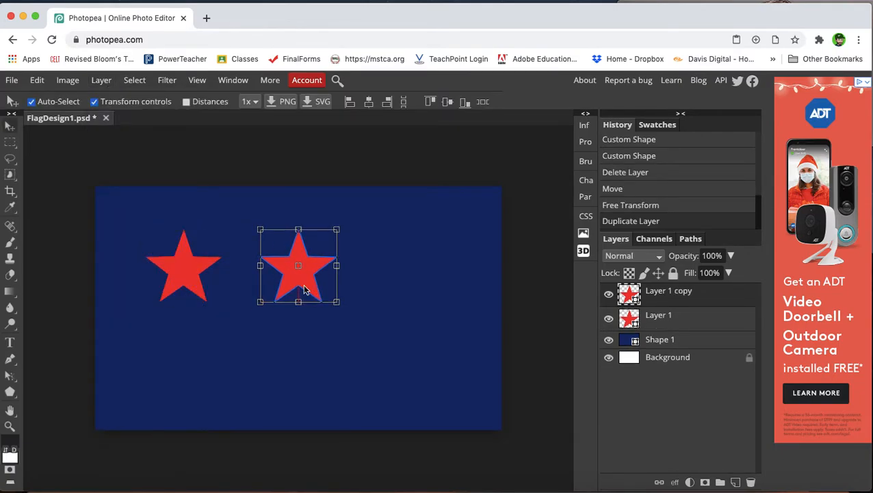
{"action": "left_click_drag", "start_coordinate": [299, 266], "coordinate": [290, 263]}
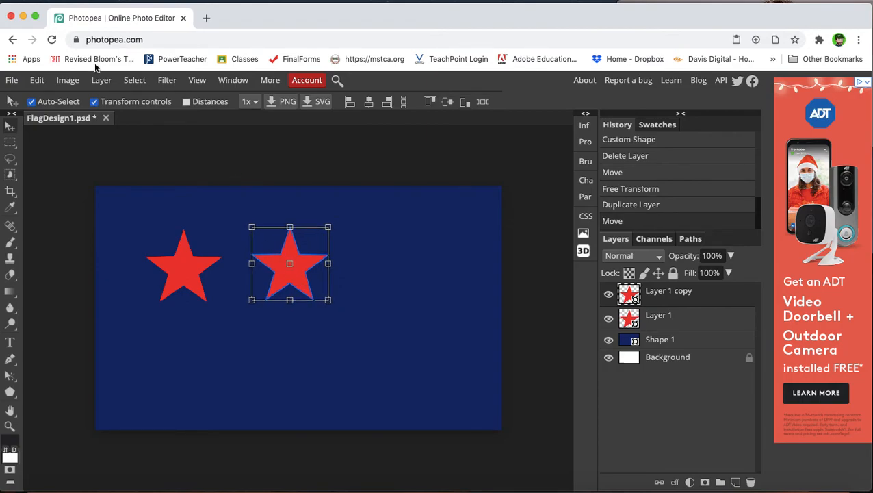
Duplicate the star again and move the third copy farther right to complete the row.
{"action": "left_click", "coordinate": [101, 79]}
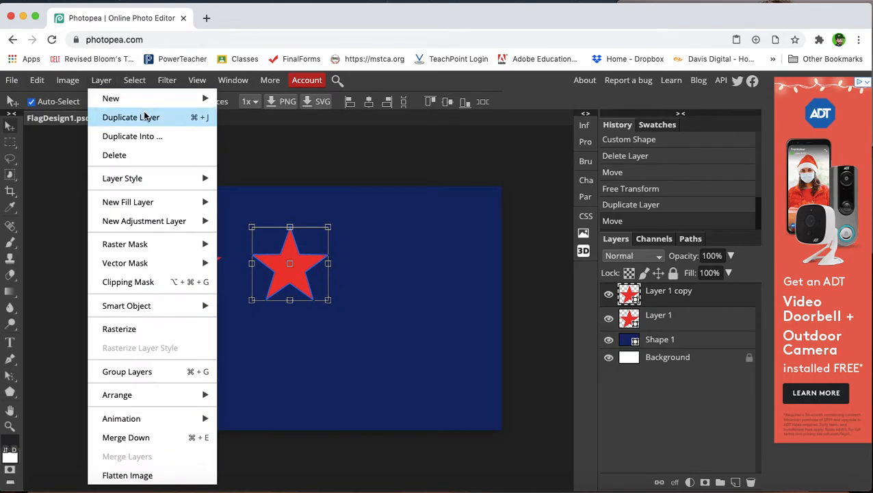
{"action": "left_click", "coordinate": [131, 118]}
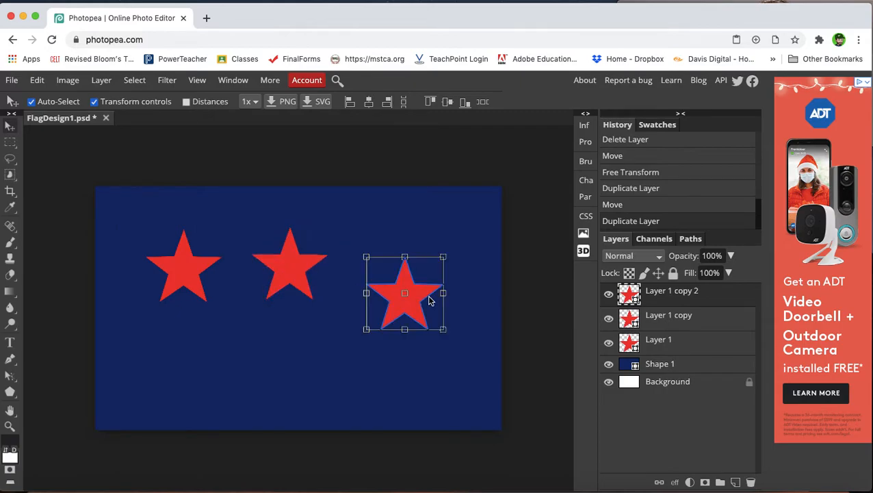
{"action": "left_click_drag", "start_coordinate": [403, 293], "coordinate": [430, 288]}
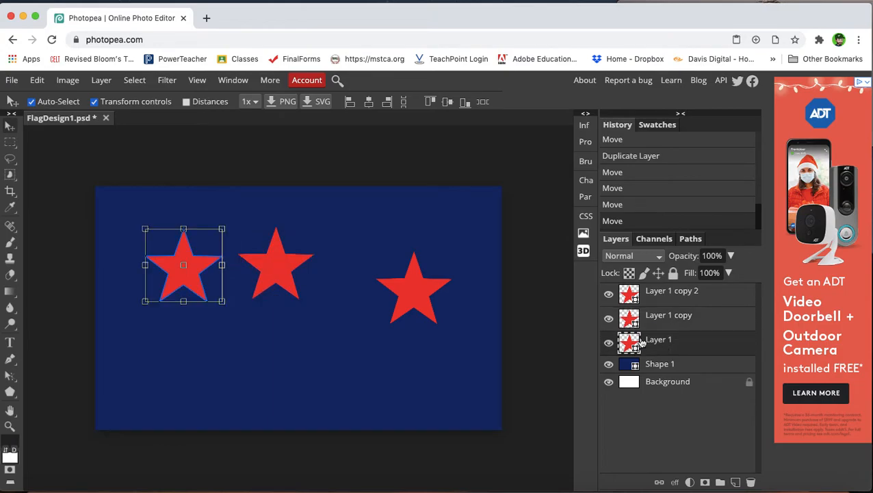
{"action": "mouse_move", "coordinate": [189, 290]}
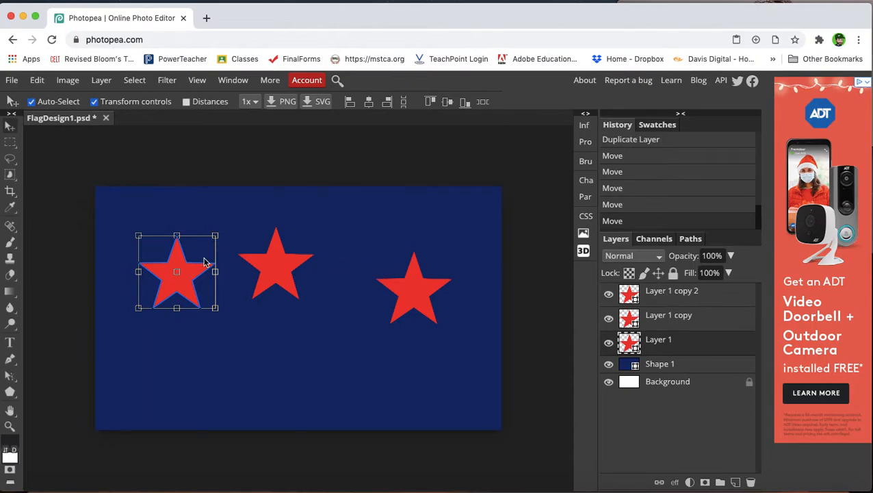
{"action": "mouse_move", "coordinate": [348, 272]}
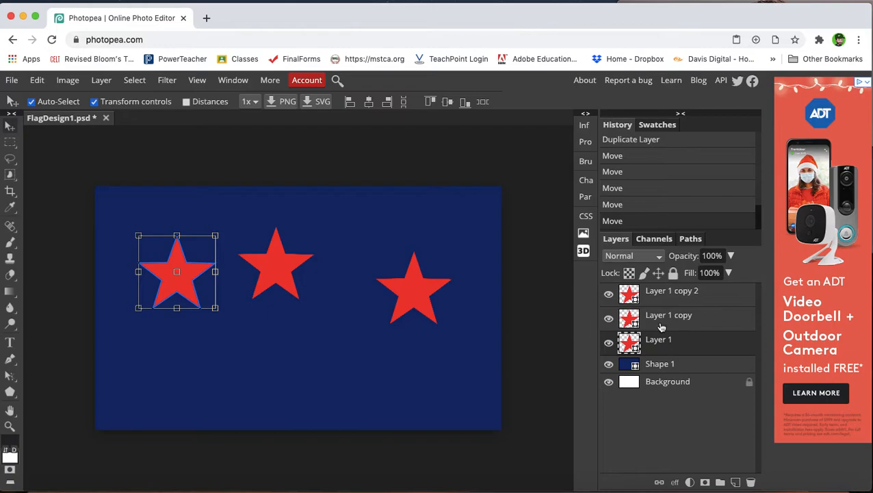
{"action": "mouse_move", "coordinate": [699, 320]}
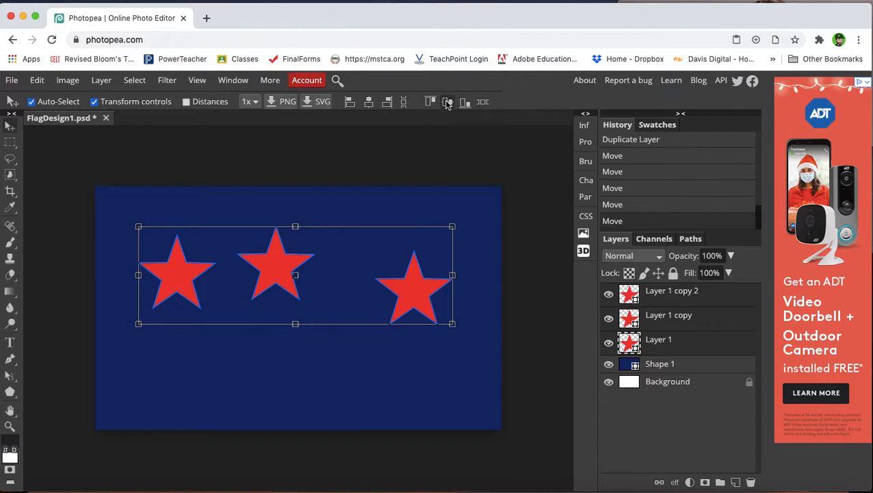
Align the three stars to the same height and distribute them with equal gaps.
{"action": "left_click", "coordinate": [446, 101]}
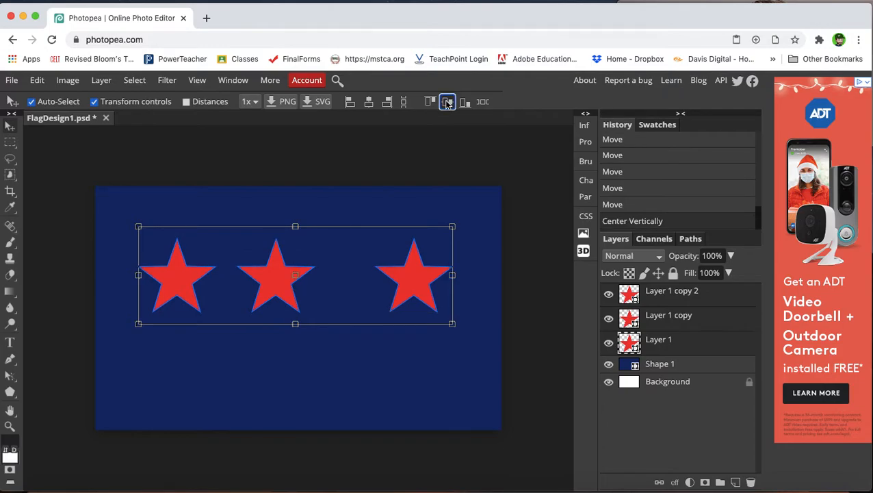
{"action": "left_click", "coordinate": [430, 102]}
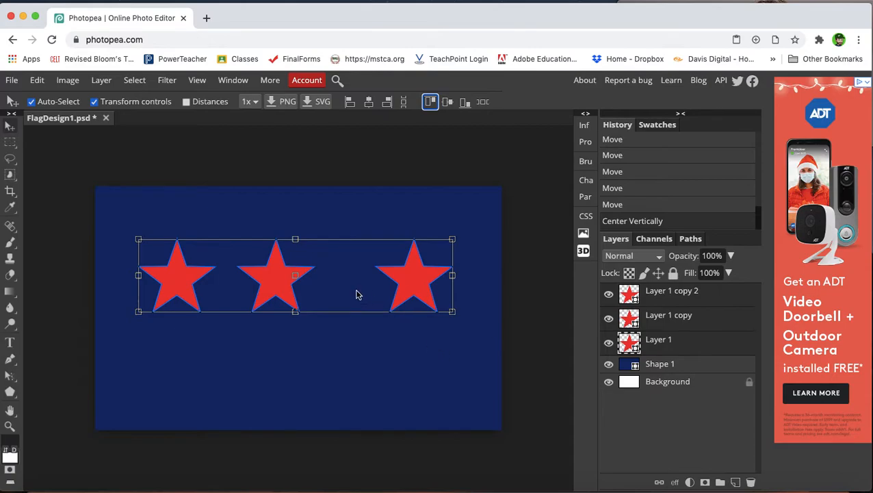
{"action": "mouse_move", "coordinate": [399, 279]}
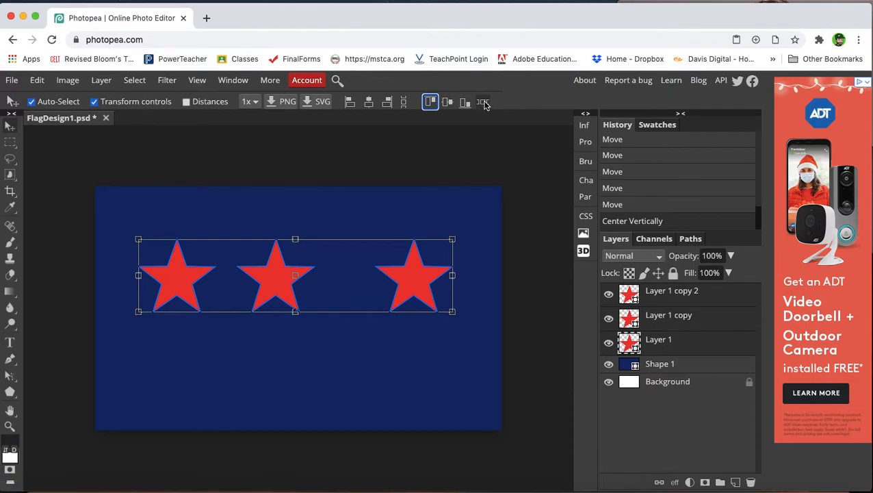
{"action": "left_click", "coordinate": [482, 101]}
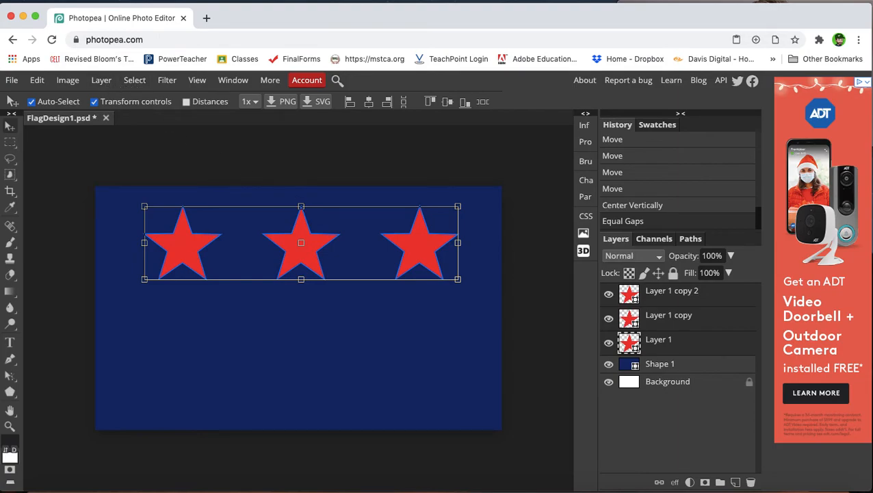
{"action": "mouse_move", "coordinate": [280, 241]}
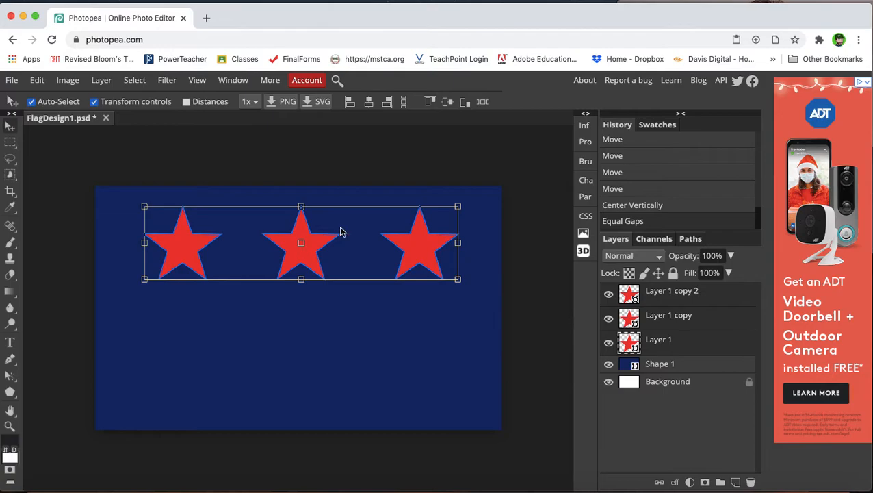
Merge the three star layers, duplicate the row, and place the copy below as a second row.
{"action": "left_click", "coordinate": [101, 79]}
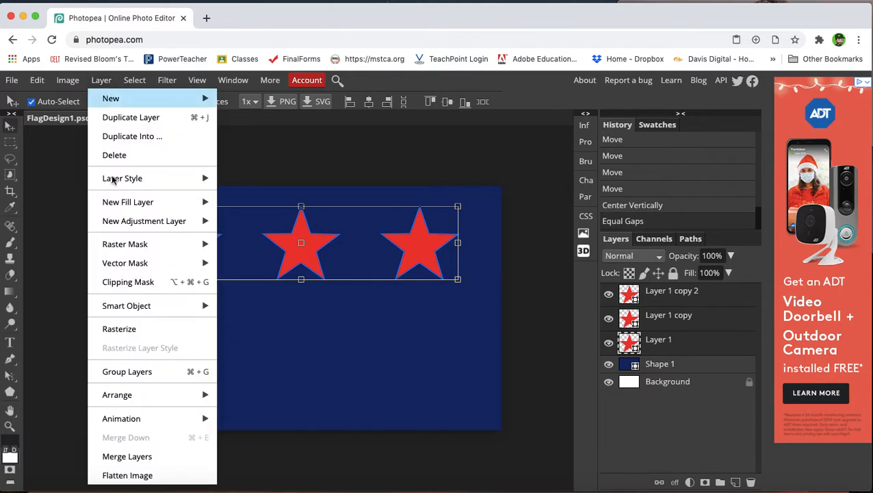
{"action": "left_click", "coordinate": [126, 456]}
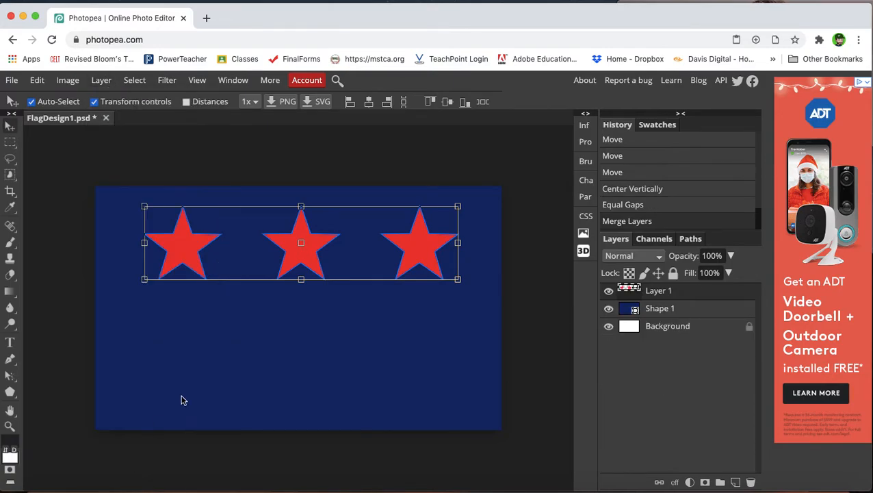
{"action": "mouse_move", "coordinate": [277, 176]}
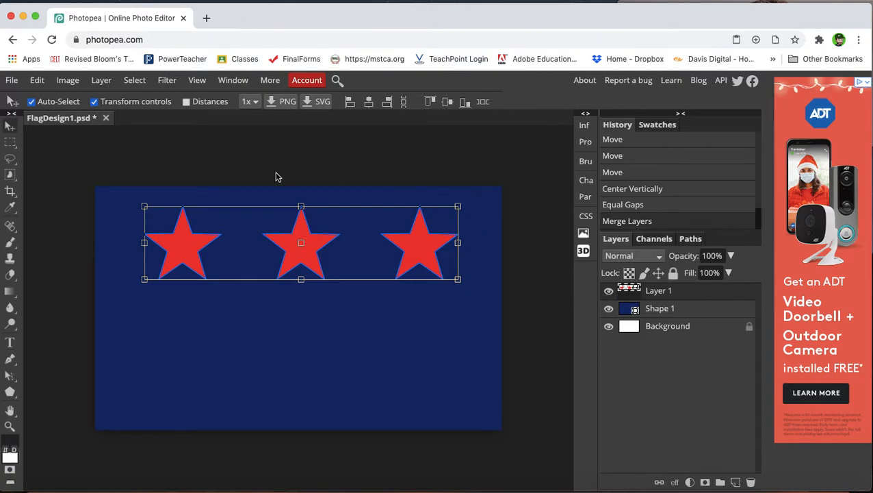
{"action": "mouse_move", "coordinate": [108, 84]}
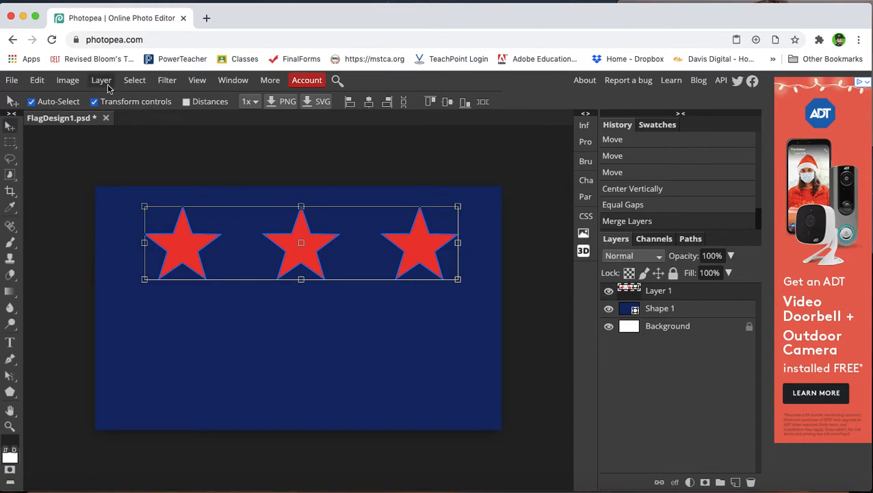
{"action": "left_click", "coordinate": [102, 80]}
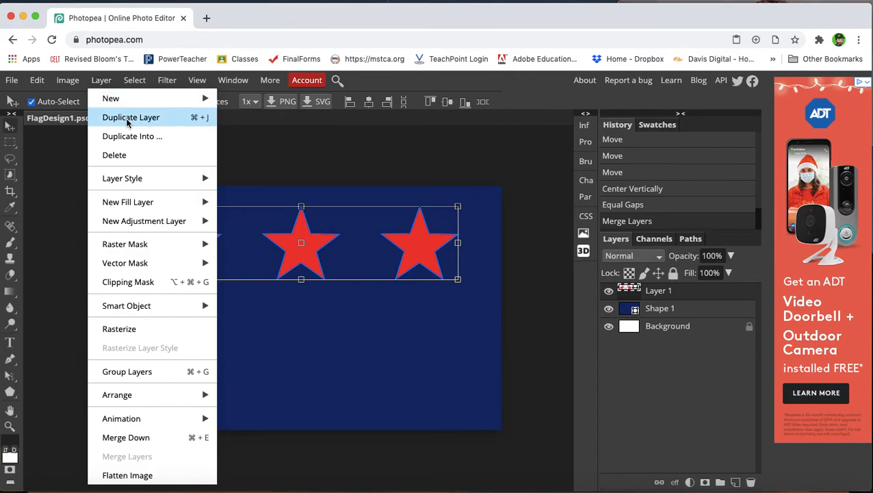
{"action": "left_click", "coordinate": [131, 118]}
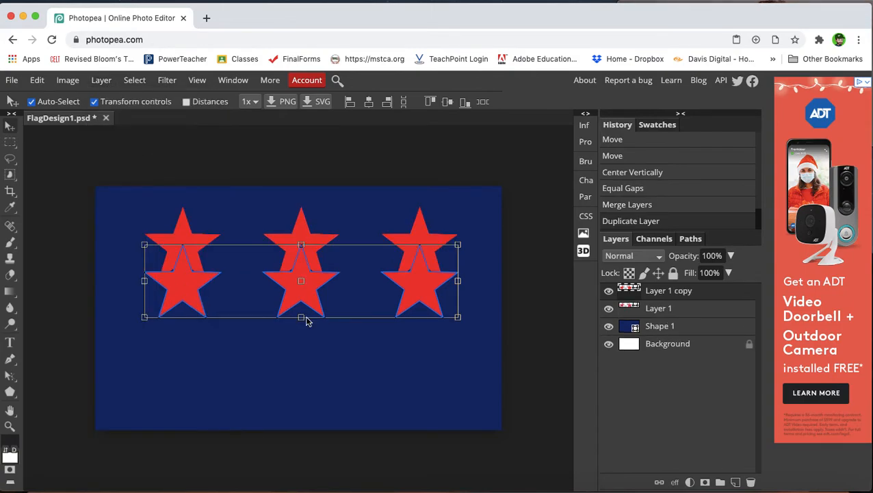
{"action": "left_click_drag", "start_coordinate": [302, 280], "coordinate": [282, 321]}
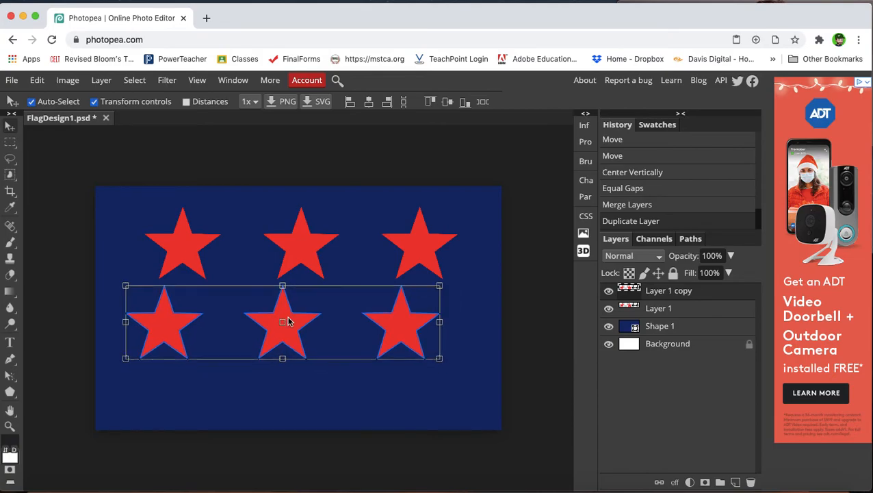
{"action": "left_click_drag", "start_coordinate": [282, 321], "coordinate": [290, 323]}
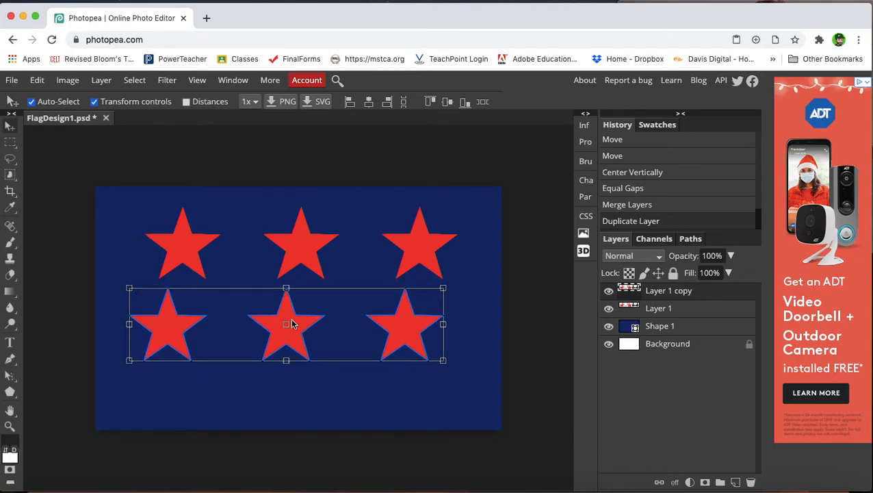
Duplicate the row once more and move it lower to form the third row.
{"action": "left_click", "coordinate": [102, 80]}
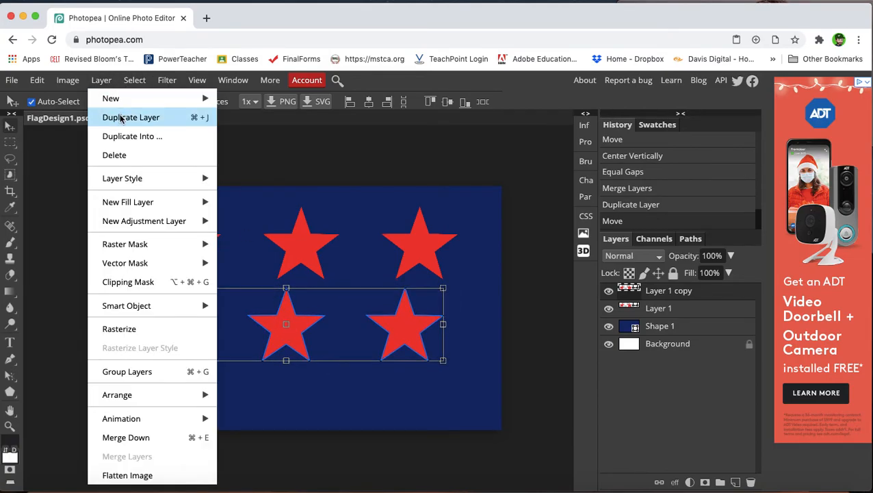
{"action": "left_click", "coordinate": [132, 118]}
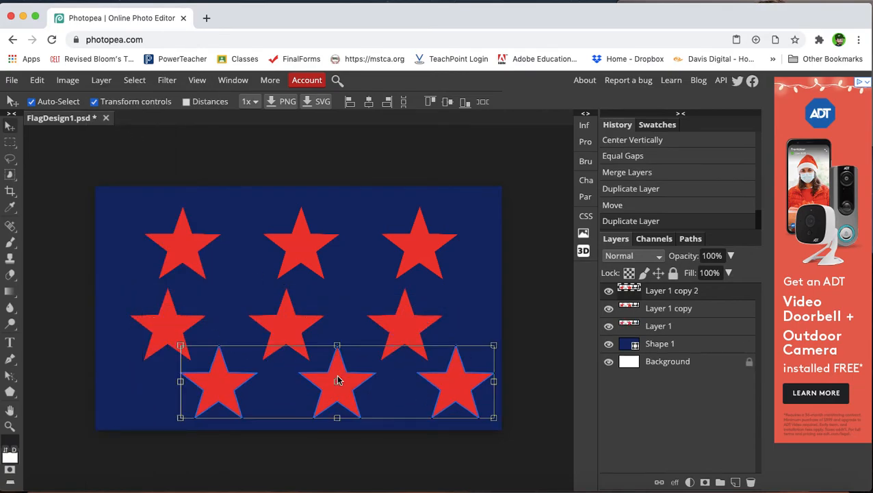
{"action": "left_click_drag", "start_coordinate": [337, 381], "coordinate": [316, 405]}
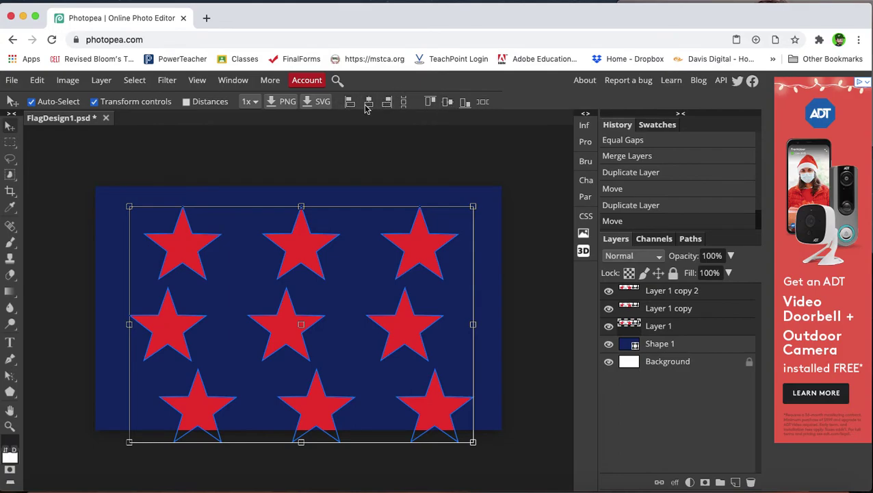
Center the three rows horizontally and distribute them with equal vertical gaps.
{"action": "left_click", "coordinate": [368, 101]}
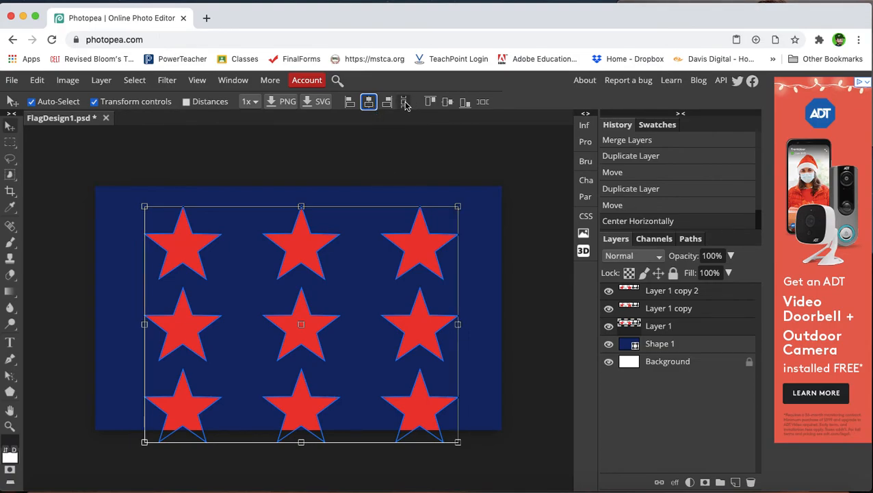
{"action": "left_click", "coordinate": [404, 101]}
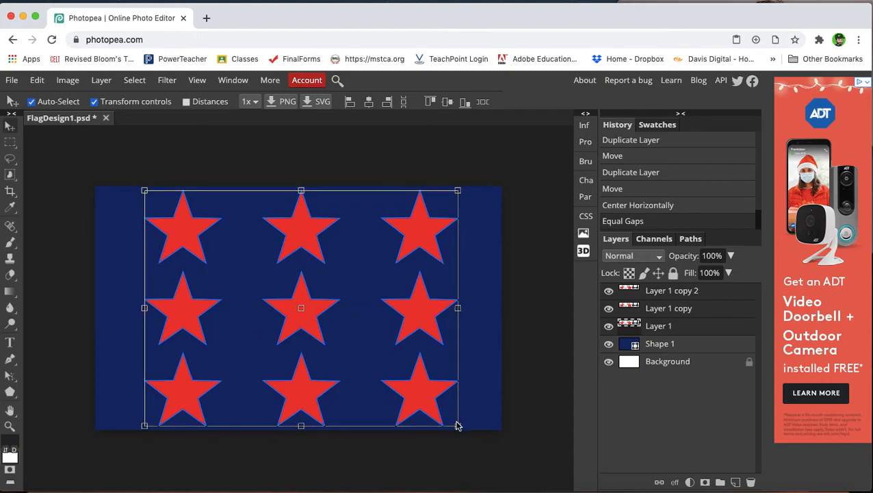
{"action": "mouse_move", "coordinate": [454, 425]}
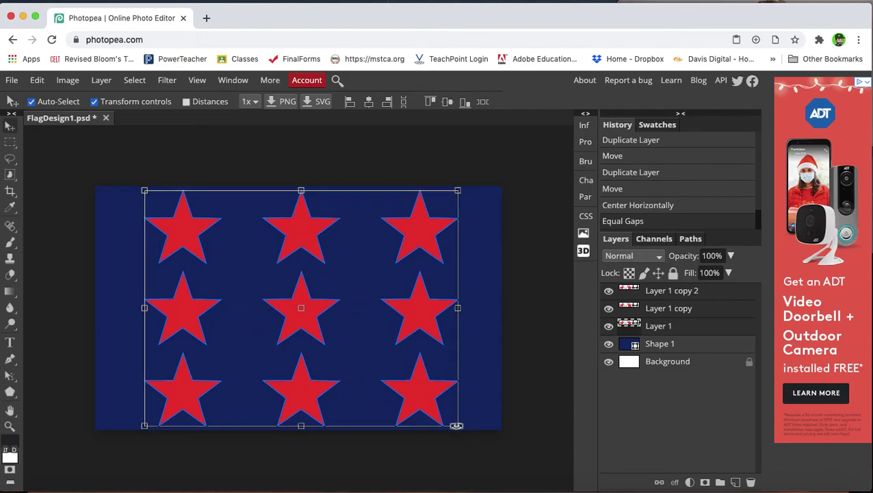
Scale the nine-star grid to about 67% and drag it to the flag's centre.
{"action": "left_click_drag", "start_coordinate": [457, 424], "coordinate": [391, 375]}
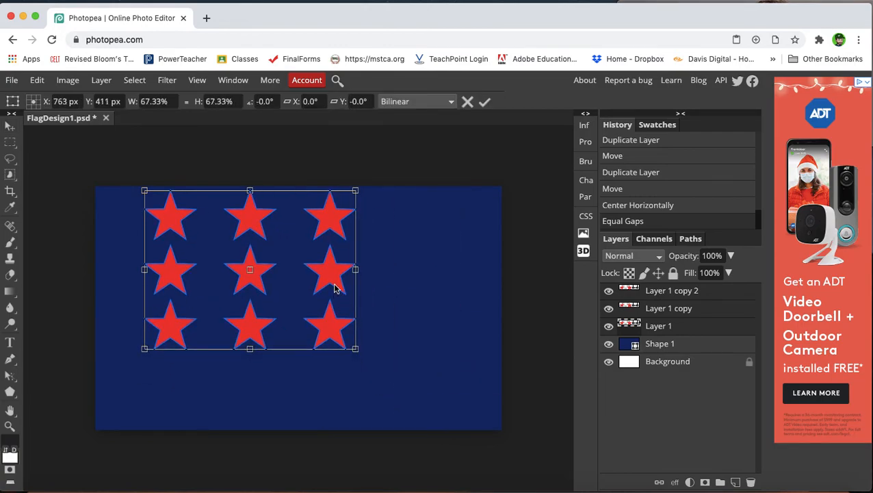
{"action": "left_click_drag", "start_coordinate": [336, 287], "coordinate": [308, 300]}
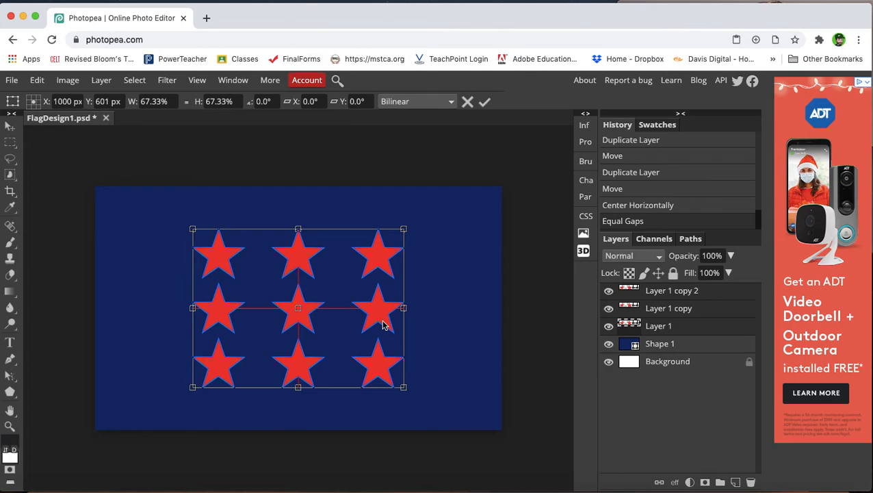
{"action": "mouse_move", "coordinate": [579, 372]}
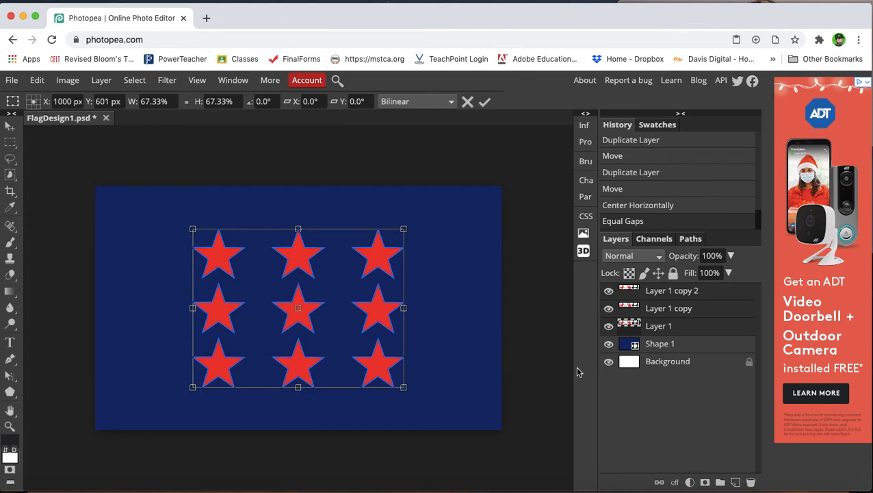